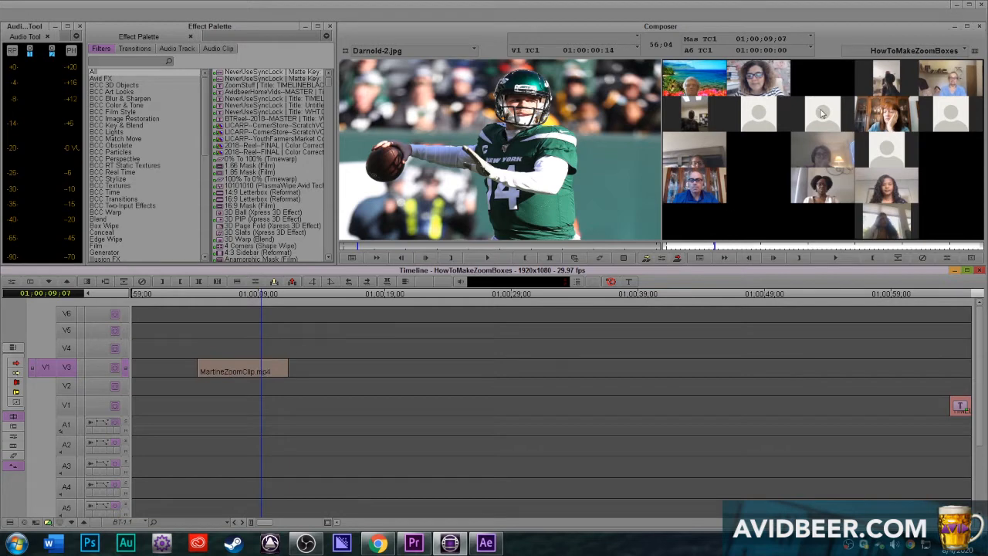
pyautogui.moveTo(249, 440)
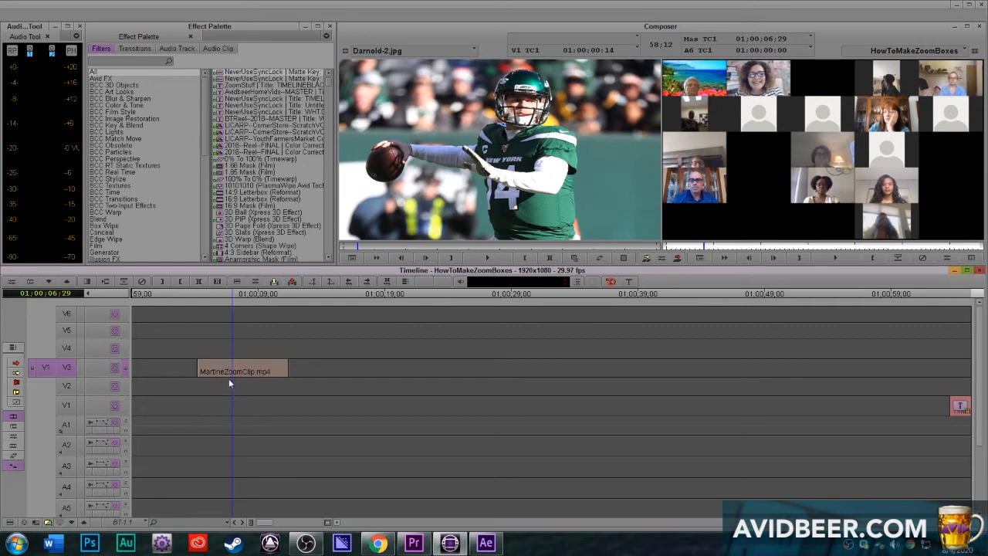
pyautogui.moveTo(772, 162)
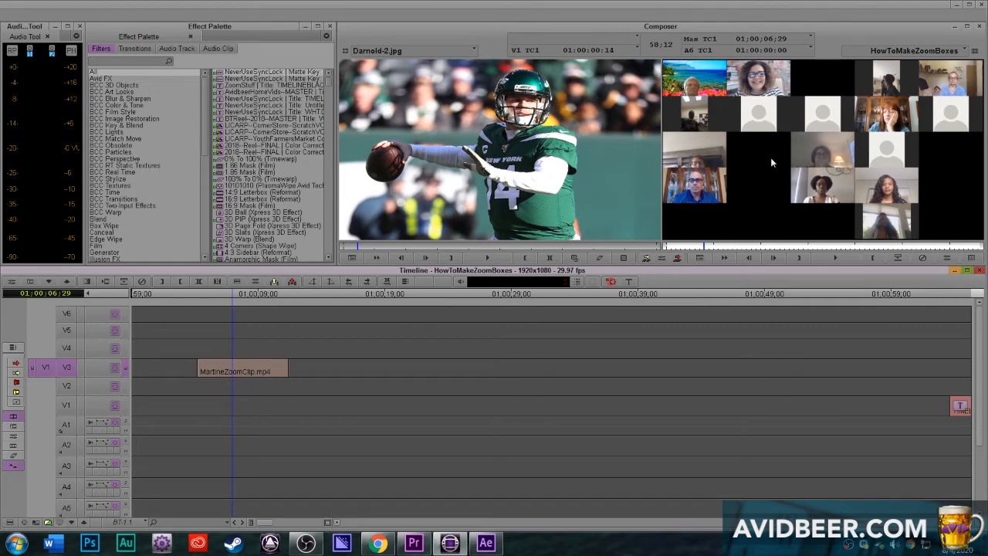
pyautogui.moveTo(789, 100)
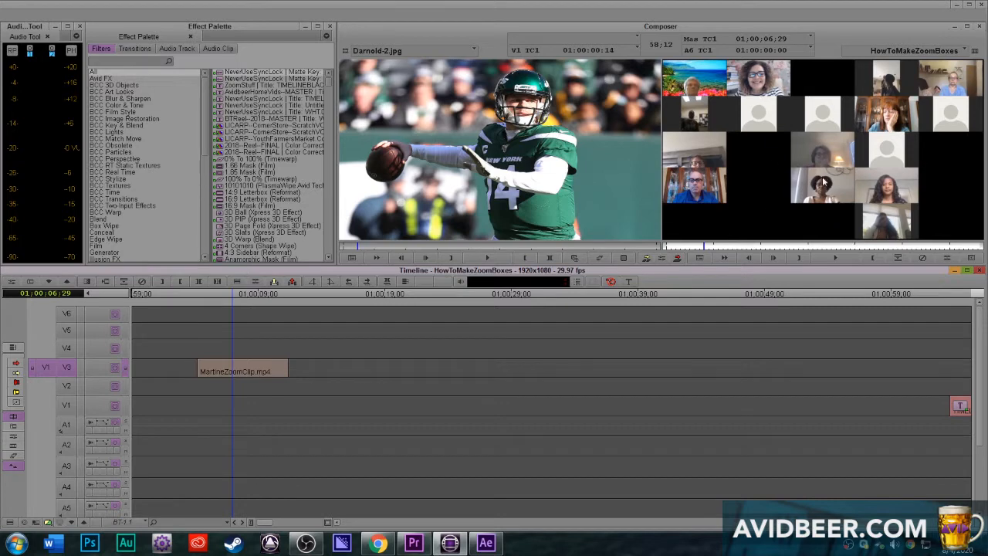
pyautogui.moveTo(704, 122)
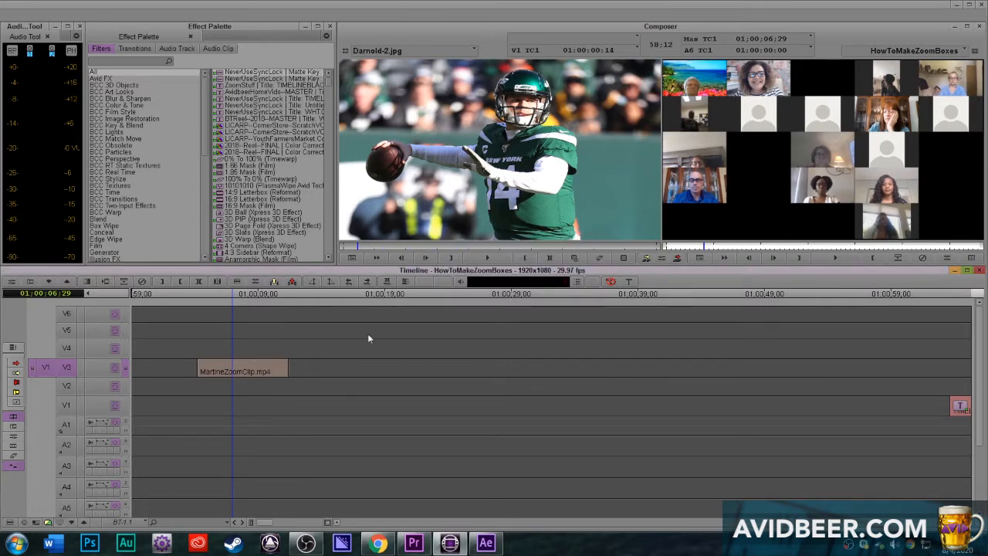
pyautogui.moveTo(235, 383)
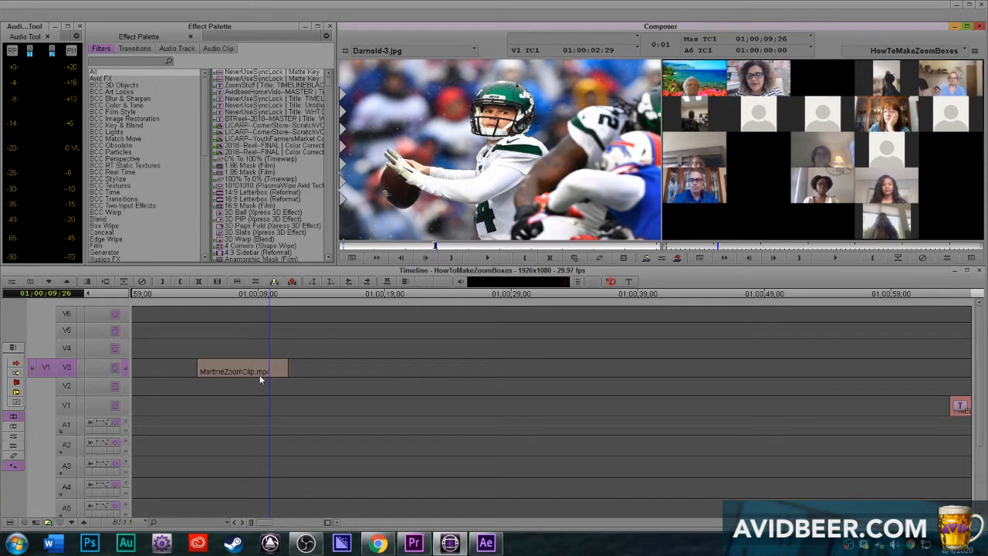
pyautogui.moveTo(271, 413)
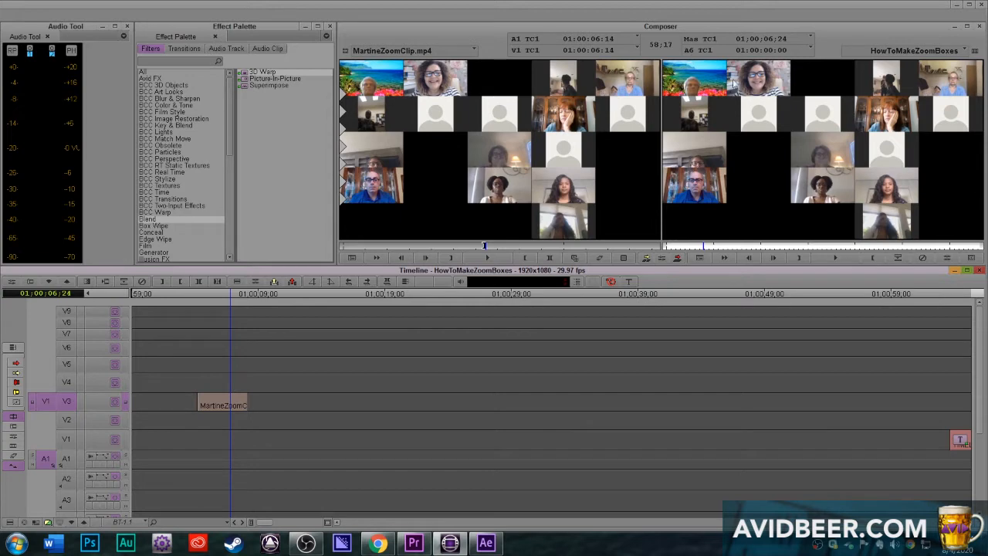
pyautogui.moveTo(915, 159)
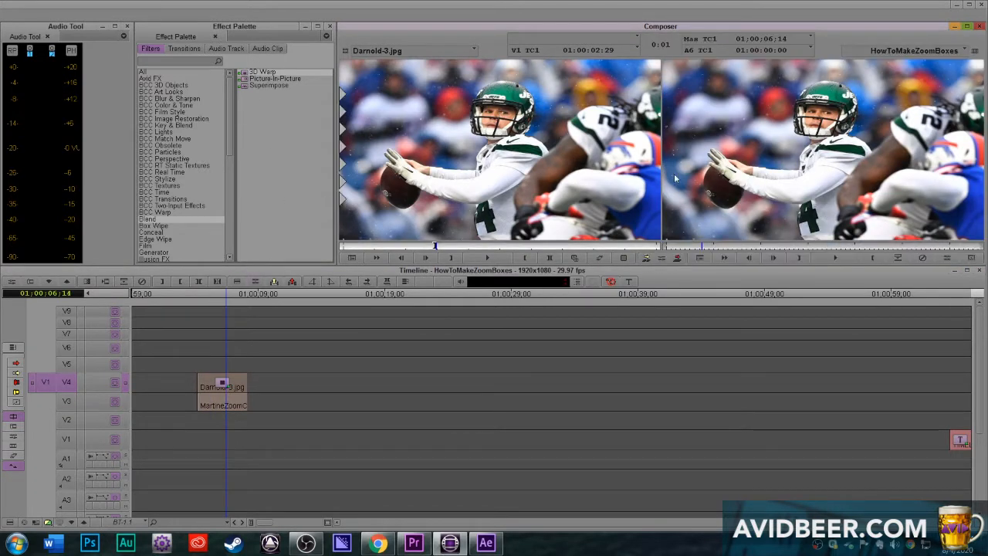
pyautogui.moveTo(559, 275)
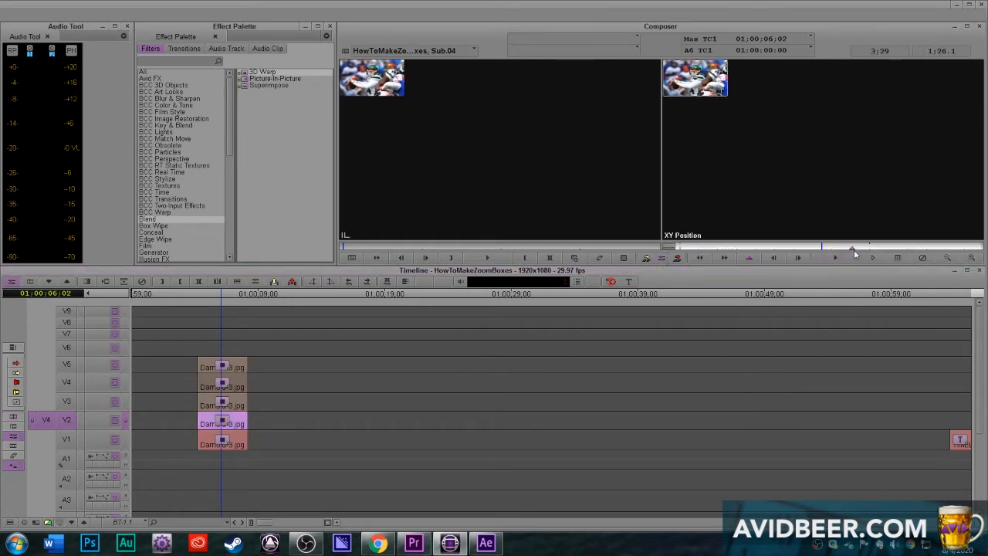
# Bring up the effect settings for the V2 photo clip to reposition it
pyautogui.click(837, 256)
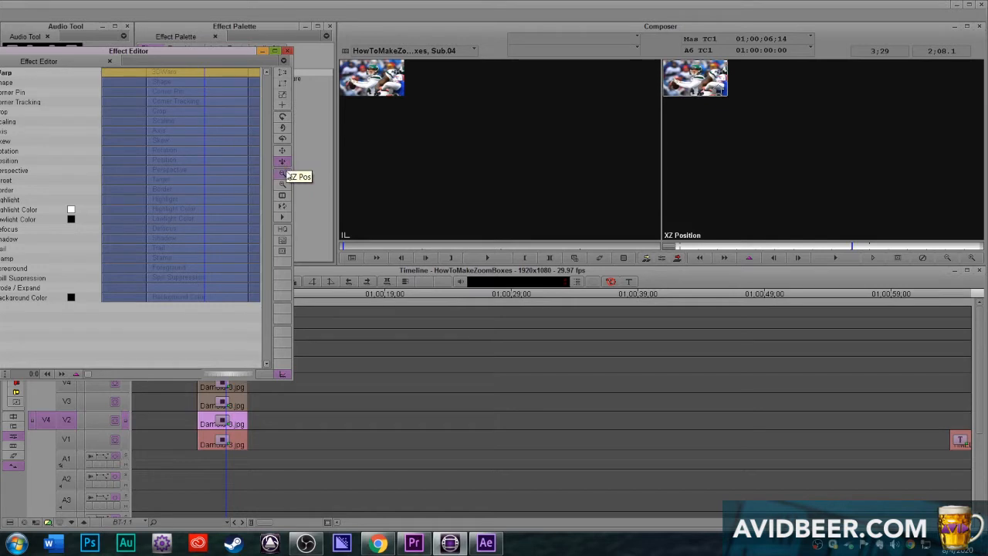
pyautogui.moveTo(282, 152)
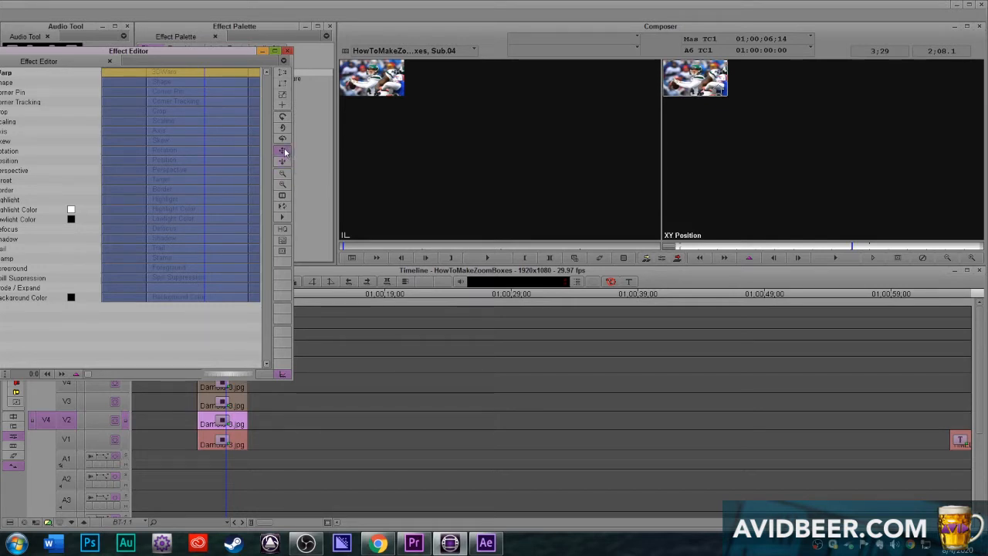
pyautogui.moveTo(282, 151)
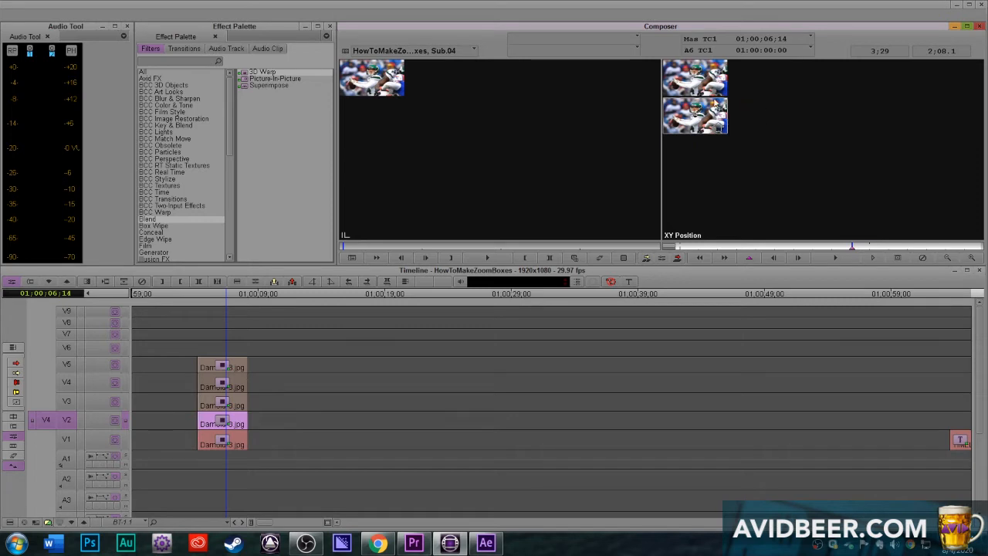
pyautogui.moveTo(230, 399)
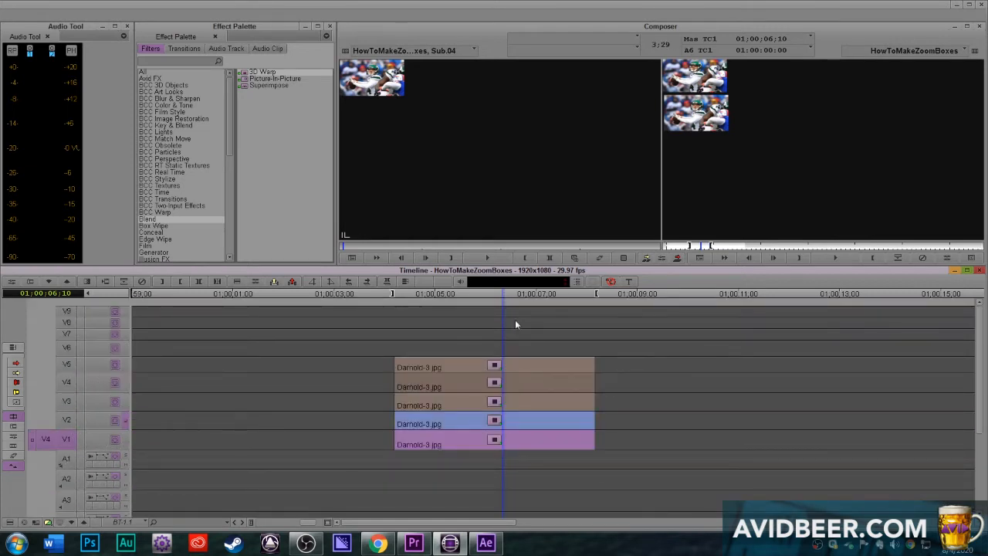
# Select the next Darnold photo clip in the stacked tracks
pyautogui.click(546, 235)
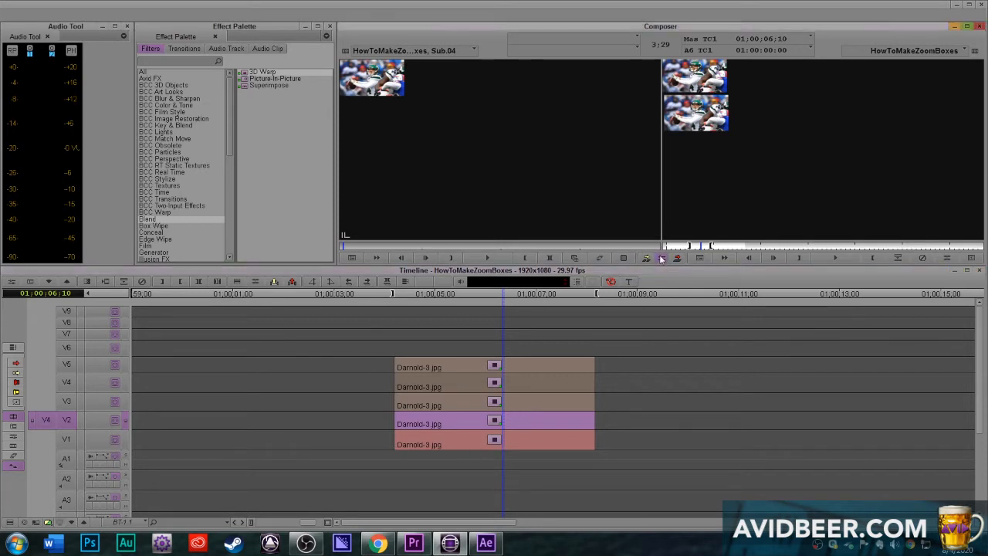
# Bring up the effect settings for the third Darnold-3.jpg clip in the stack
pyautogui.click(660, 257)
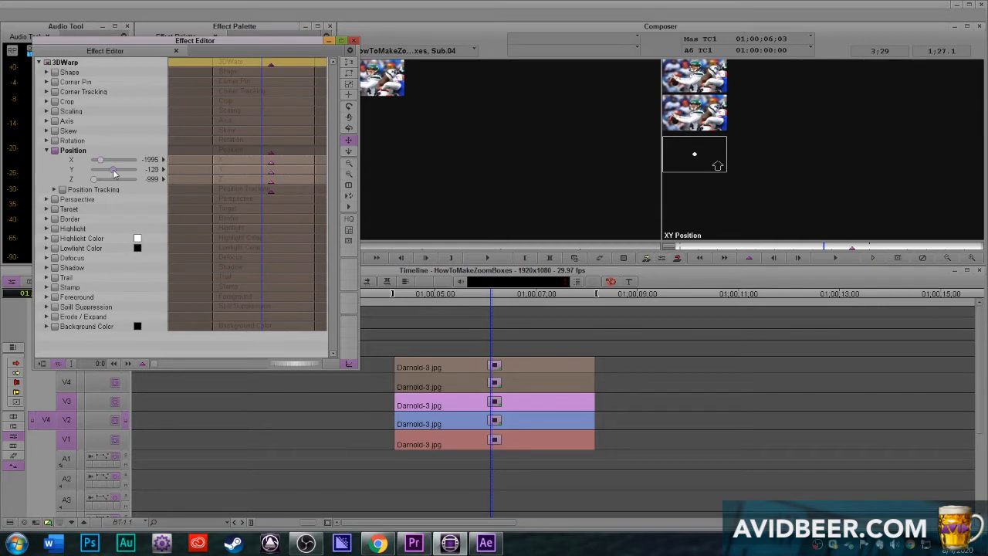
# Adjust the Position Y value so the third box sits just beneath the second box
pyautogui.moveTo(114, 169); pyautogui.dragTo(116, 168)
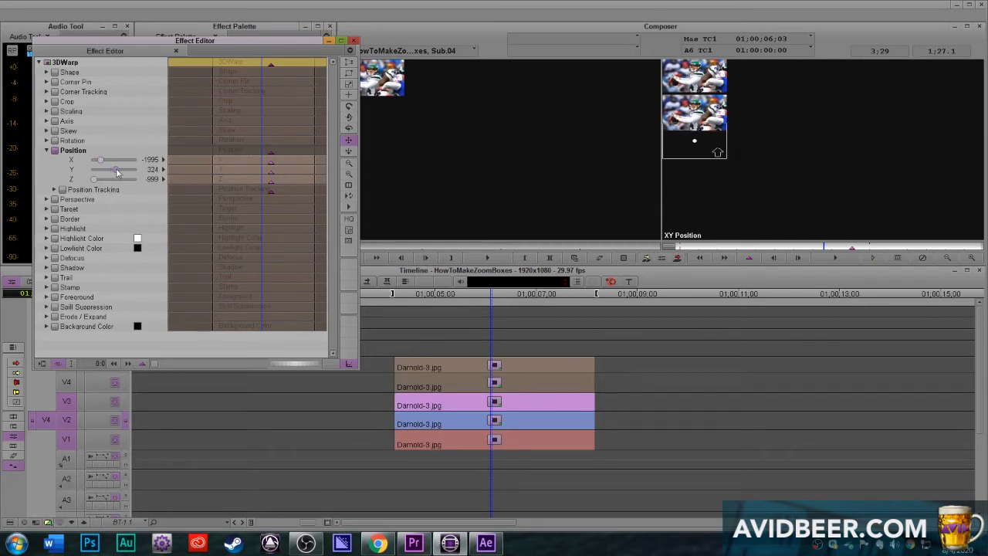
pyautogui.moveTo(115, 168); pyautogui.dragTo(114, 169)
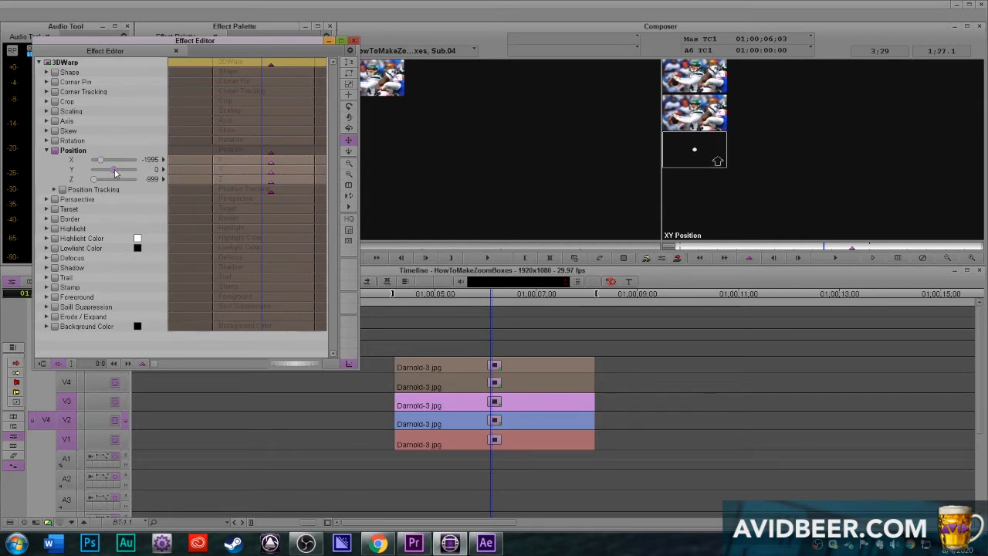
pyautogui.moveTo(115, 170); pyautogui.dragTo(118, 170)
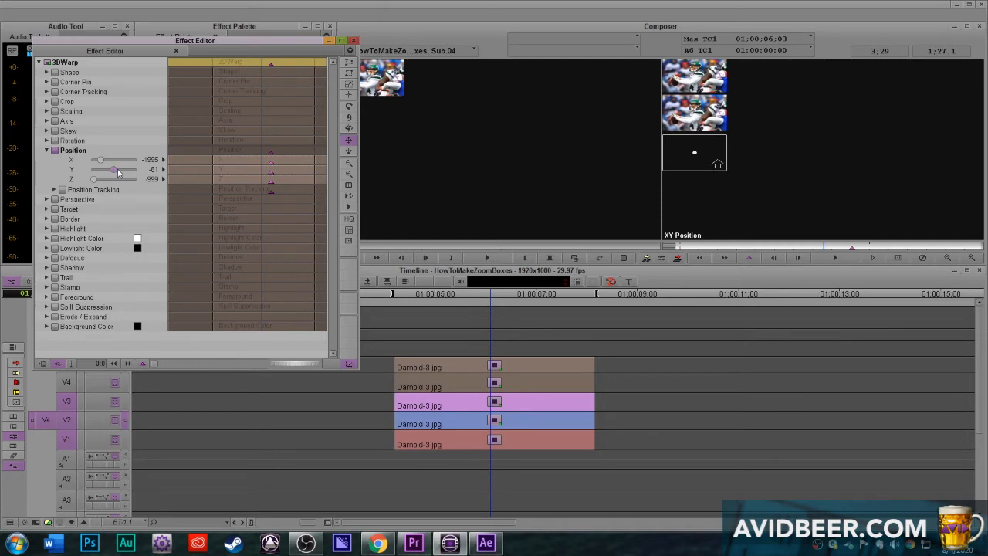
pyautogui.moveTo(153, 191)
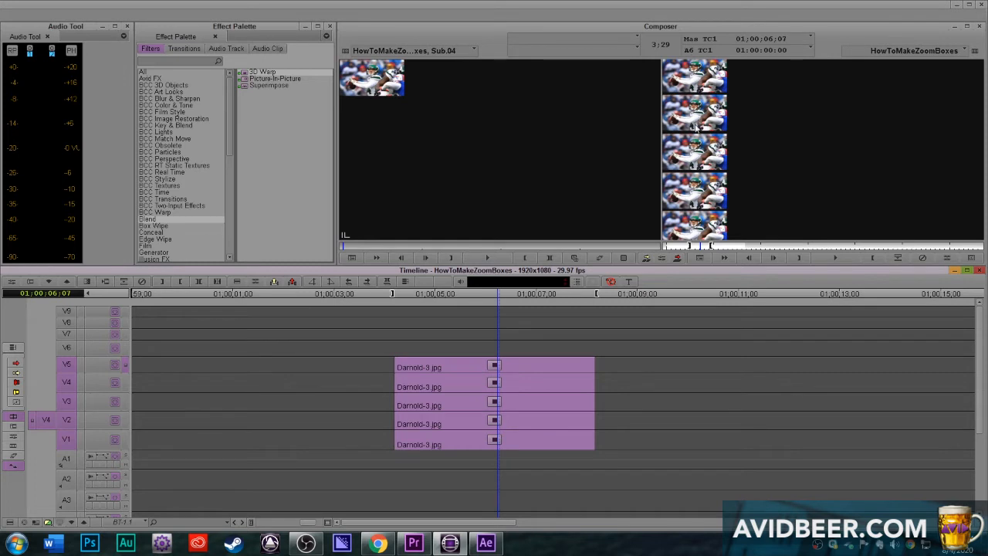
pyautogui.moveTo(966, 188)
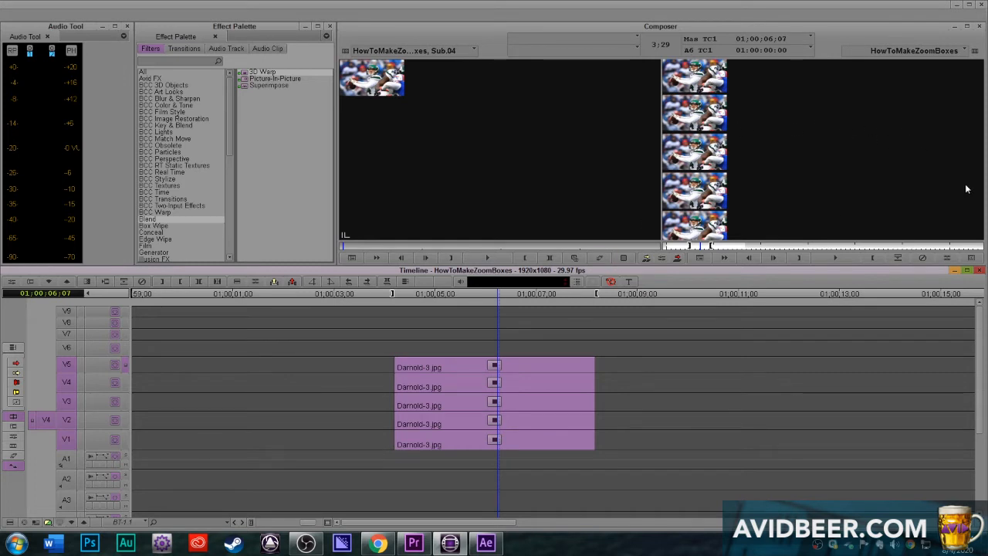
pyautogui.moveTo(77, 409)
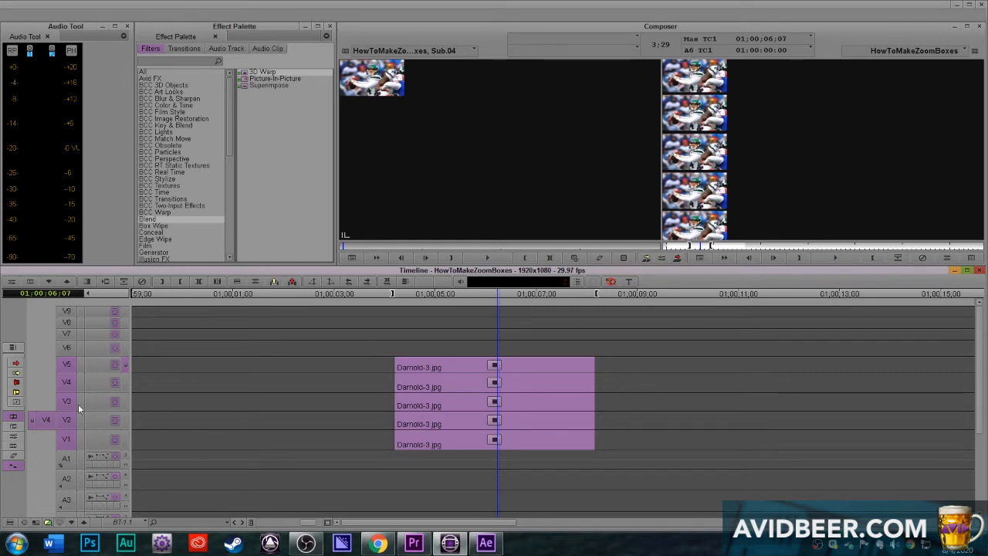
pyautogui.moveTo(537, 419)
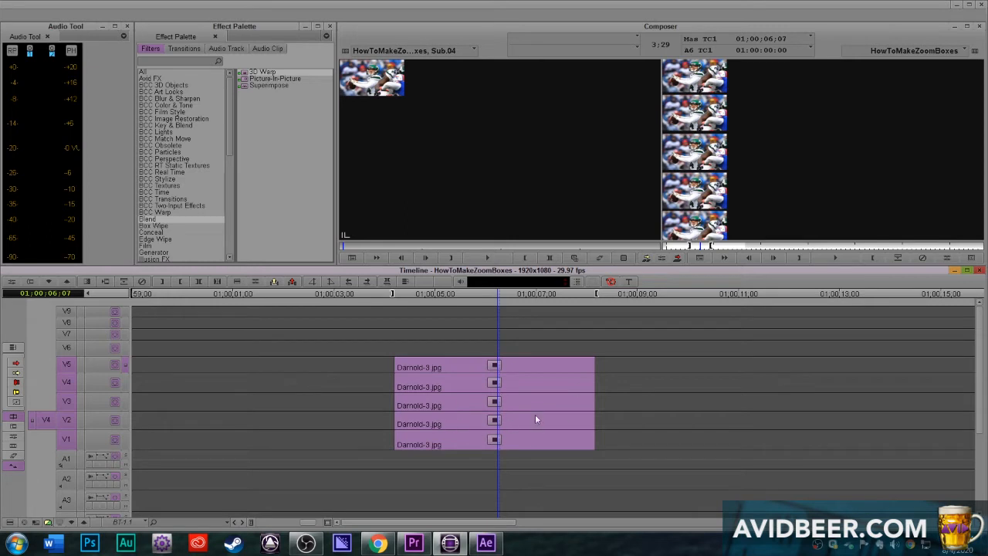
pyautogui.moveTo(503, 381)
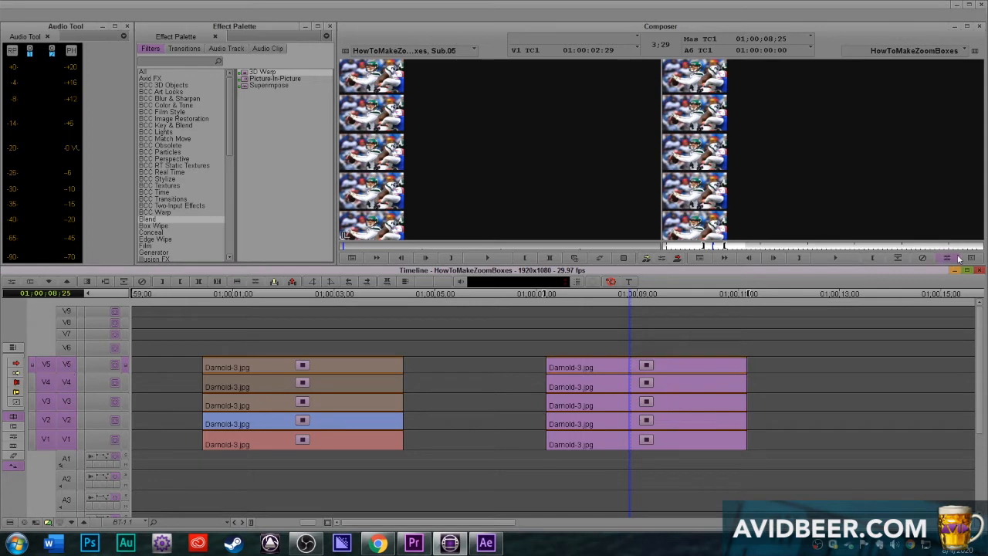
pyautogui.moveTo(898, 259)
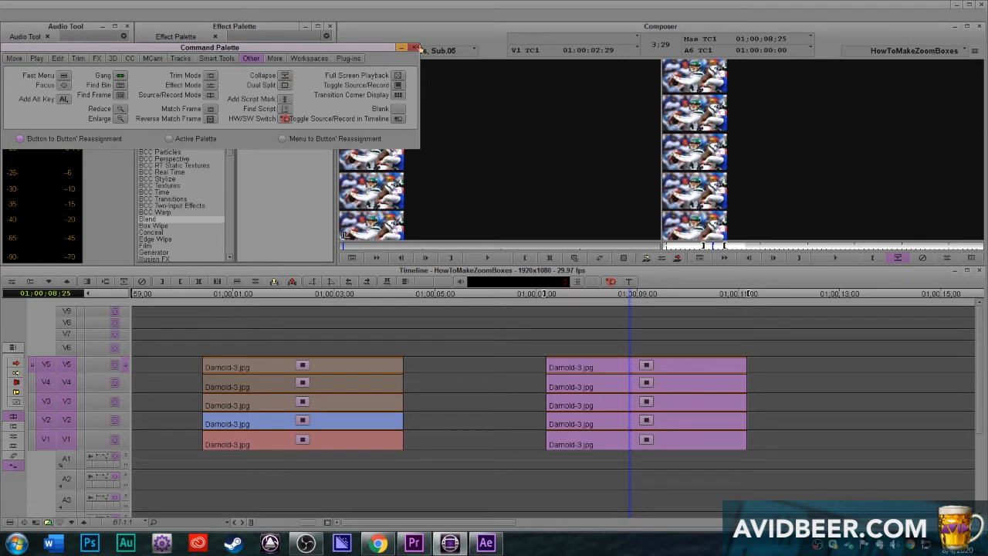
# Close the Command Palette and queue the one unrendered effect for rendering
pyautogui.click(415, 47)
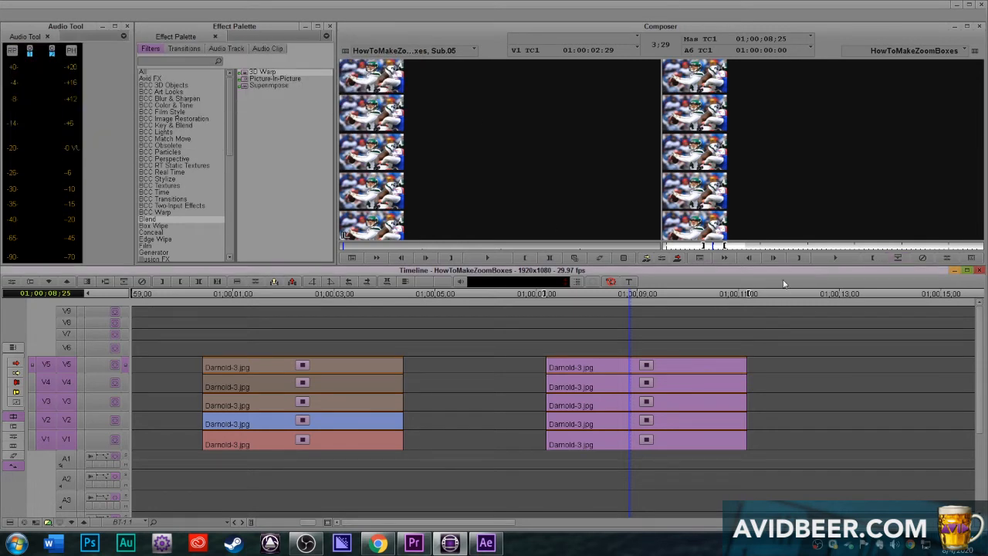
pyautogui.click(898, 258)
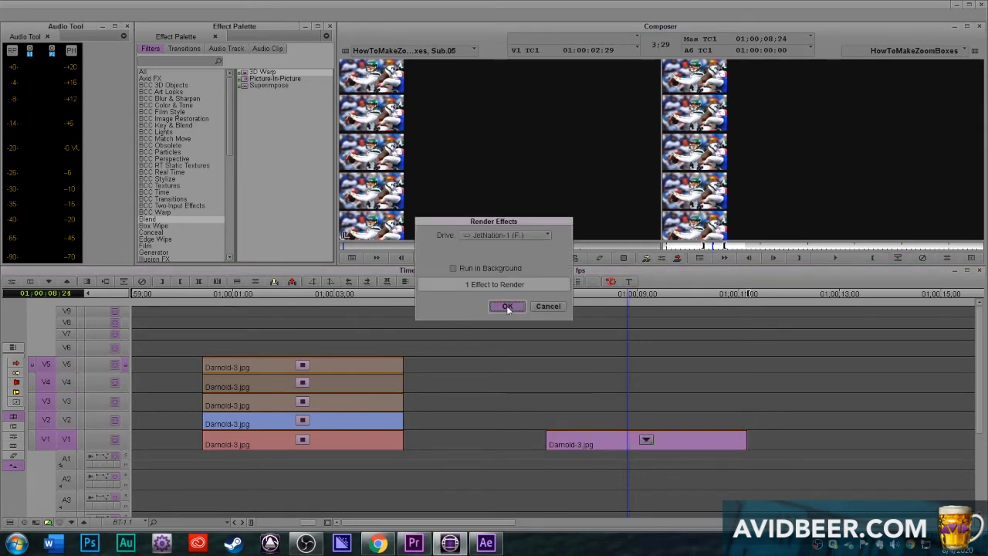
# Confirm the Render Effects dialog to render the picture-in-picture effect
pyautogui.click(506, 306)
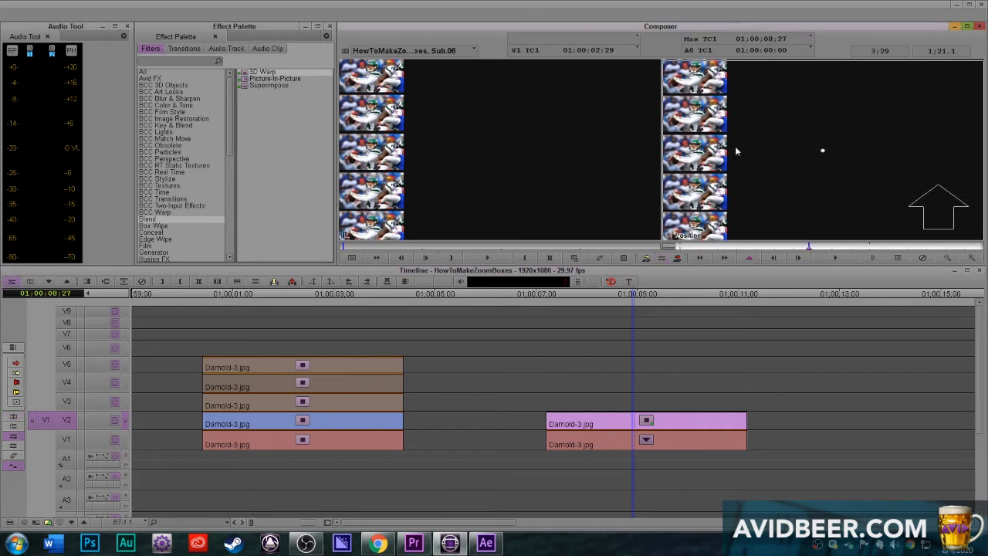
pyautogui.moveTo(730, 152)
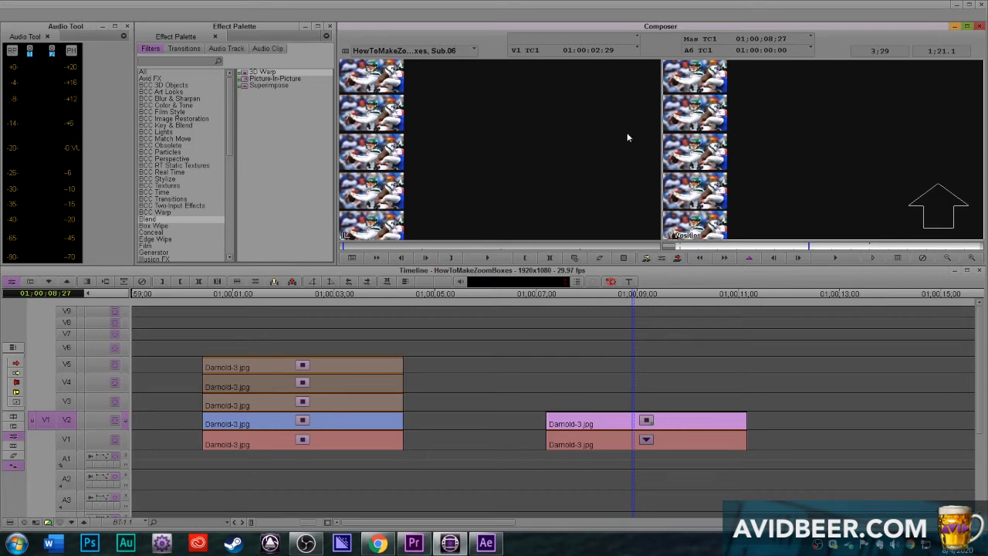
pyautogui.moveTo(685, 148)
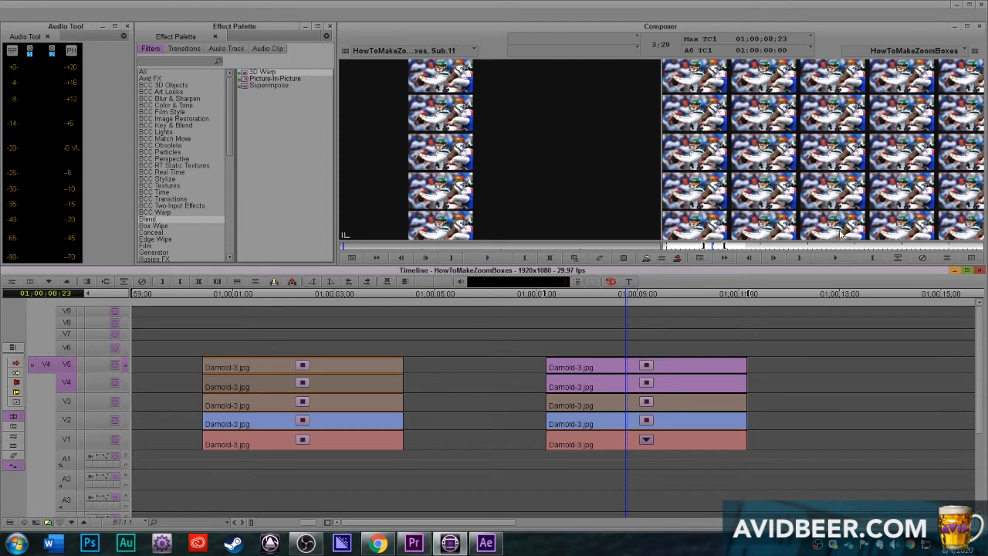
pyautogui.moveTo(740, 146)
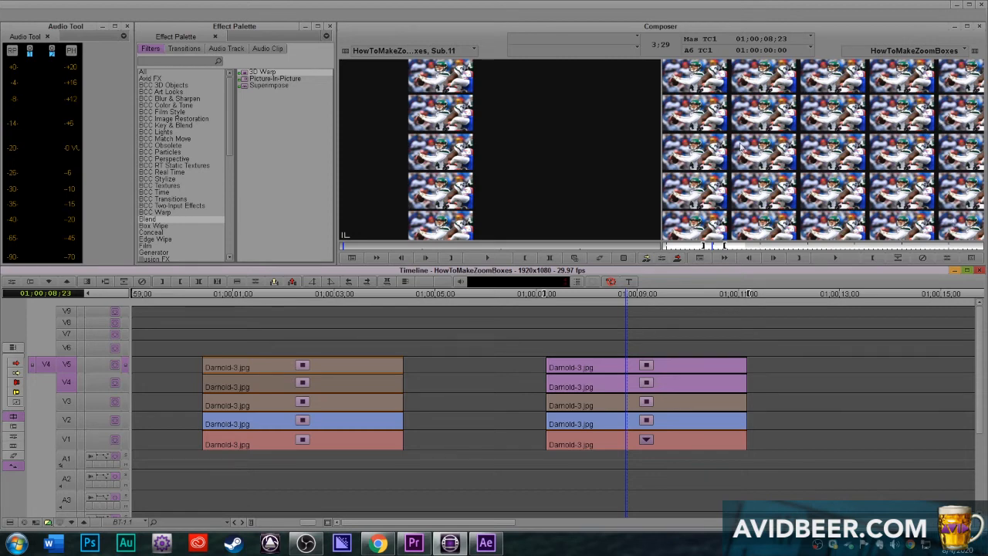
pyautogui.moveTo(840, 192)
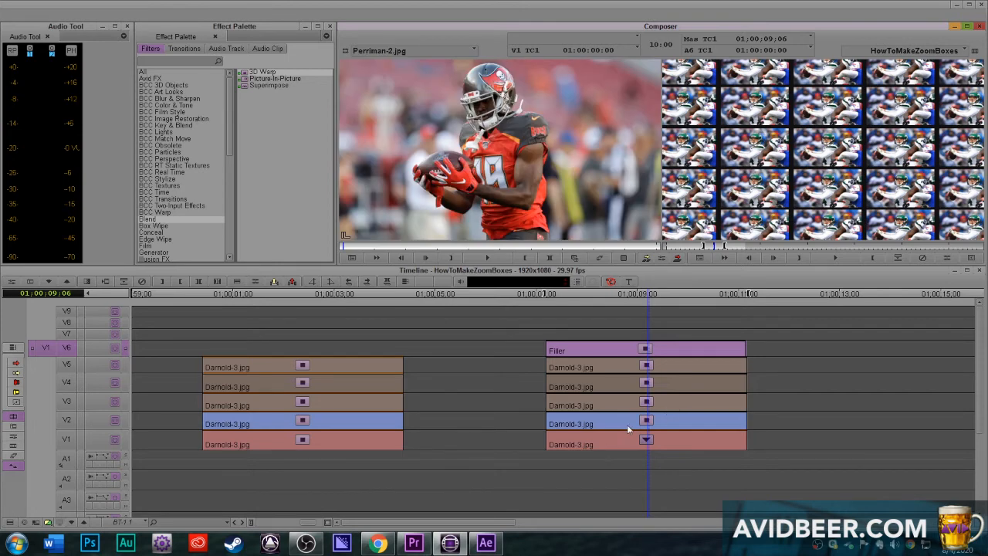
pyautogui.moveTo(628, 454)
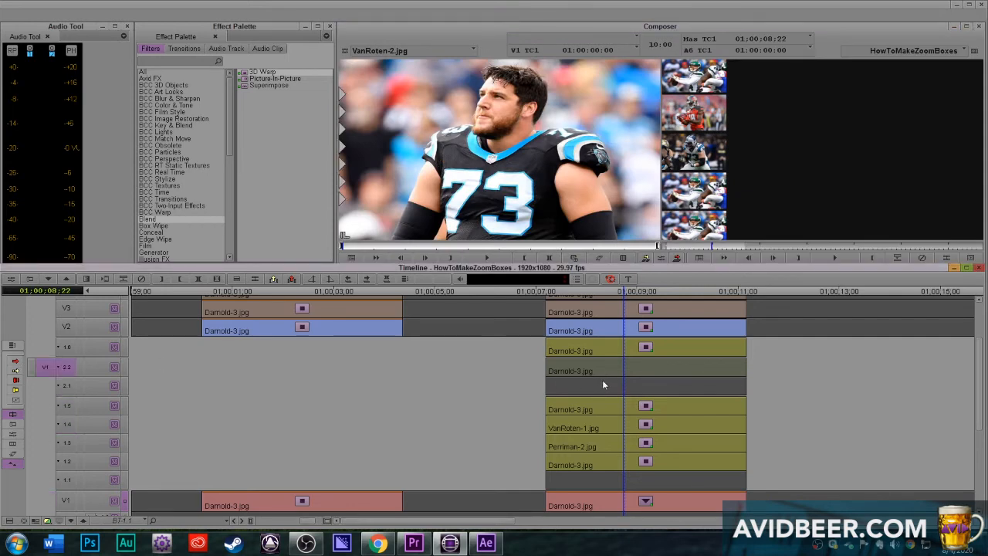
# Overwrite a Darnold grid clip with a Perriman or VanReten player photo
pyautogui.click(680, 368)
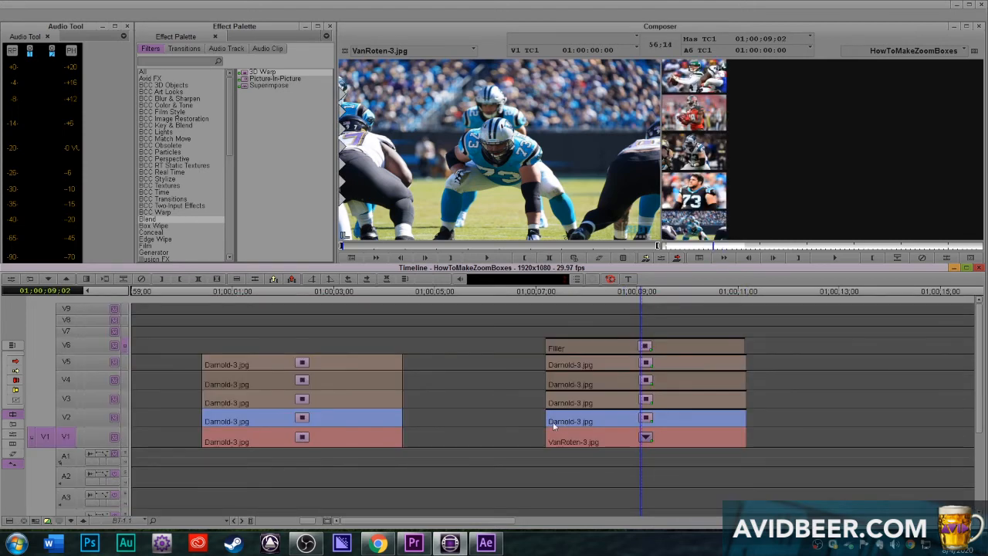
pyautogui.moveTo(617, 429)
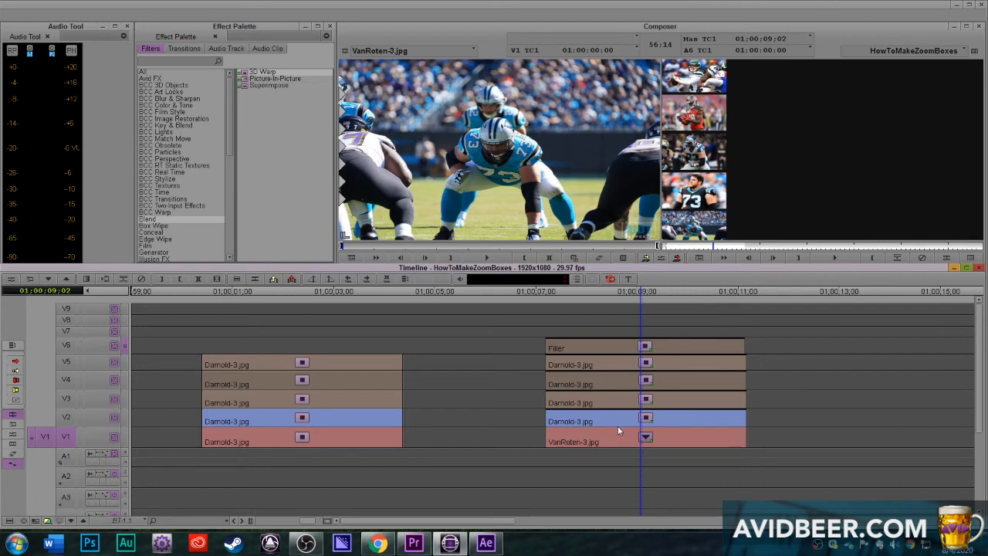
pyautogui.moveTo(617, 439)
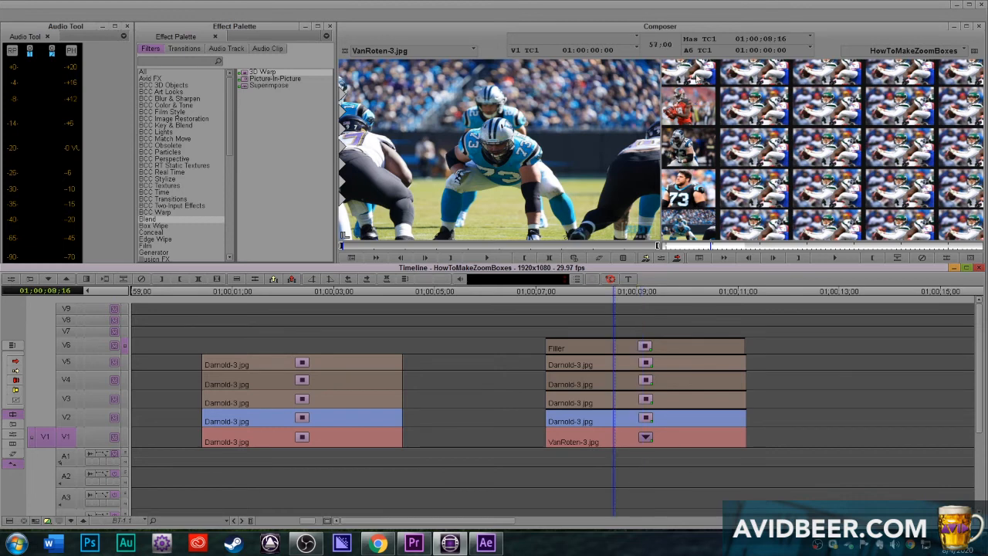
pyautogui.moveTo(754, 182)
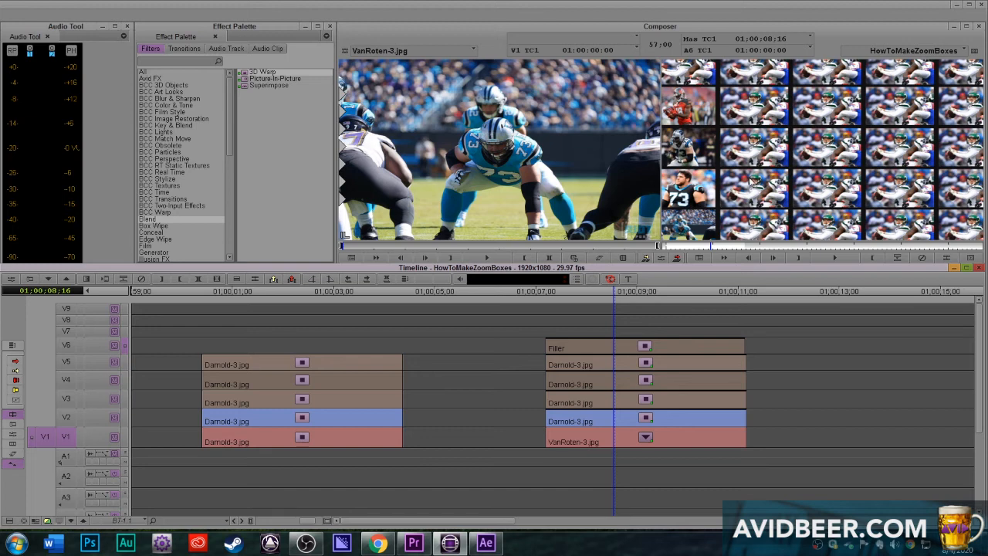
pyautogui.moveTo(737, 293)
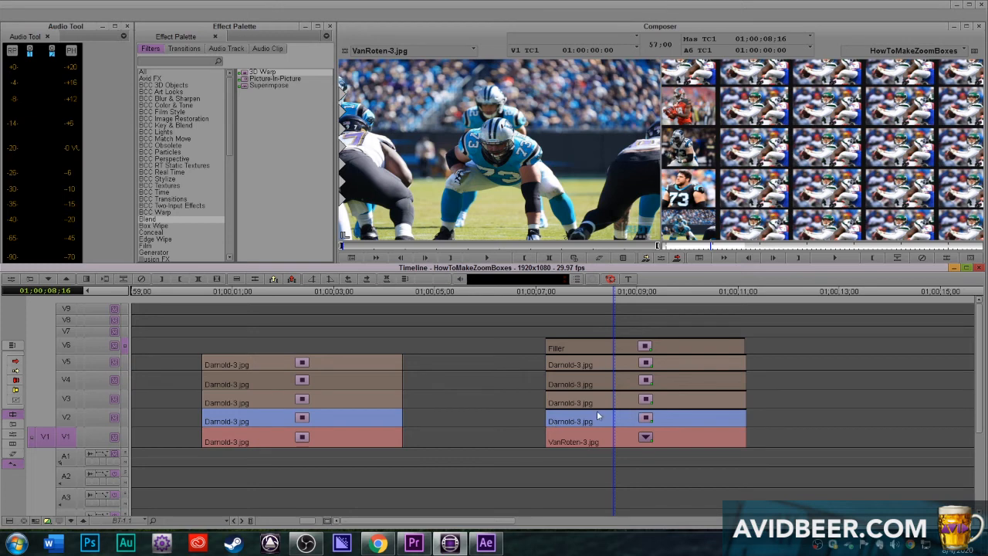
pyautogui.moveTo(442, 445)
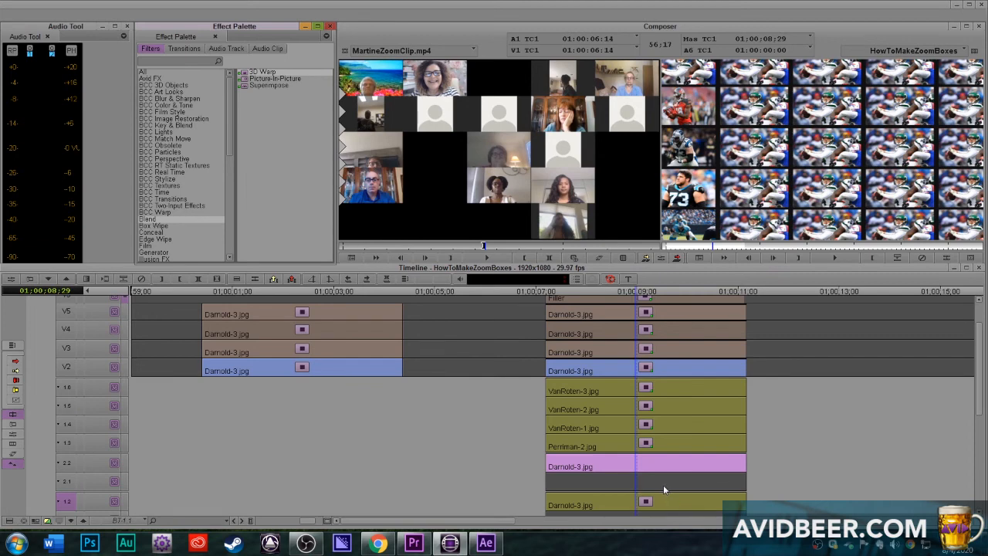
pyautogui.moveTo(641, 461)
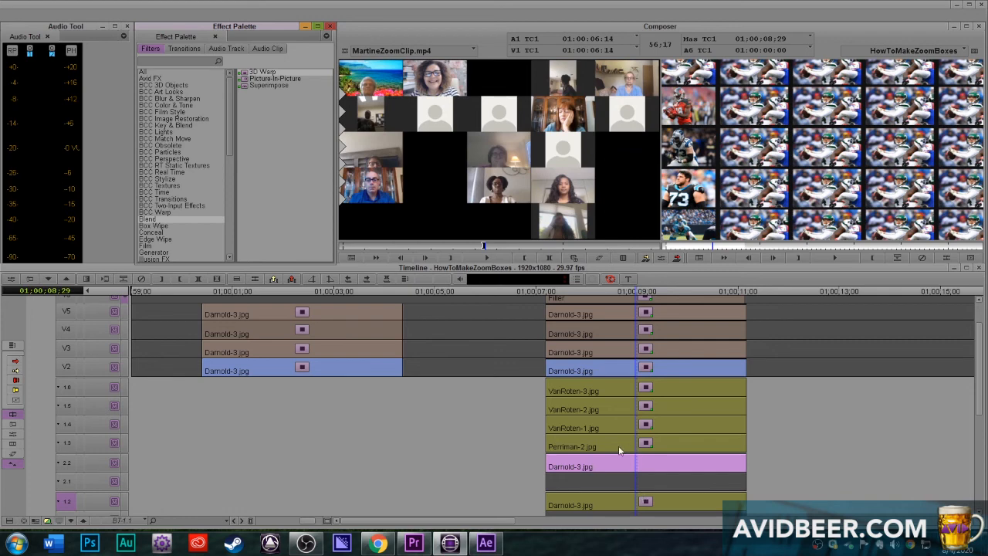
pyautogui.moveTo(740, 416)
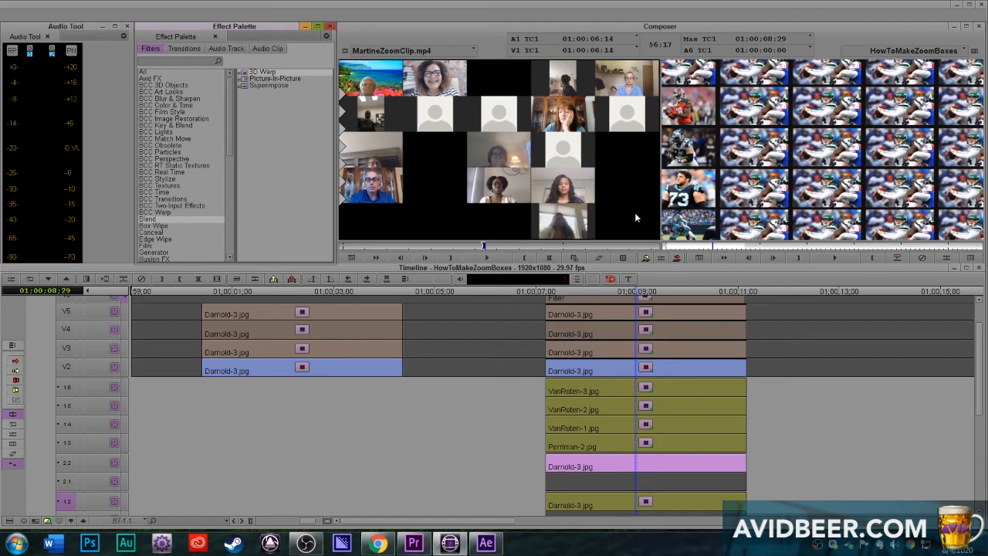
pyautogui.moveTo(625, 215)
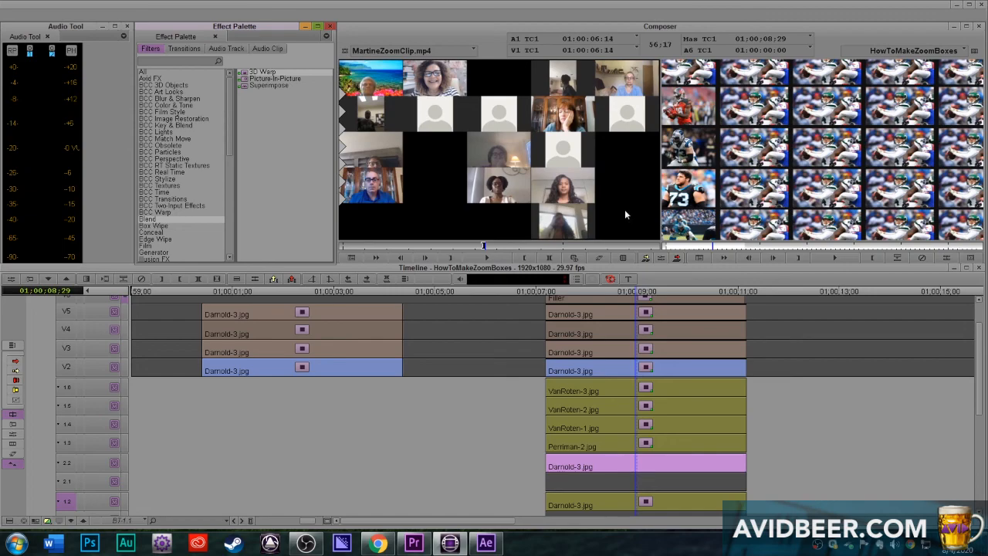